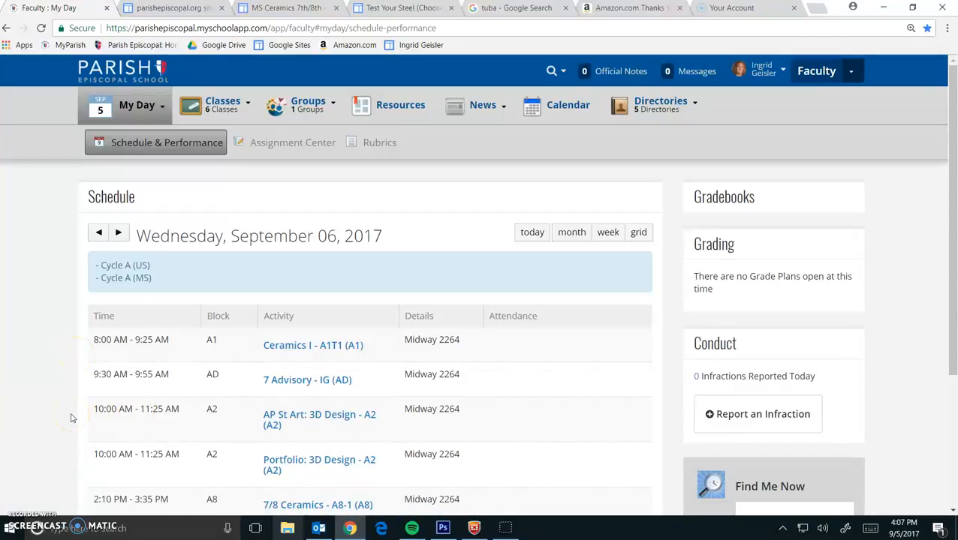
pyautogui.moveTo(66, 413)
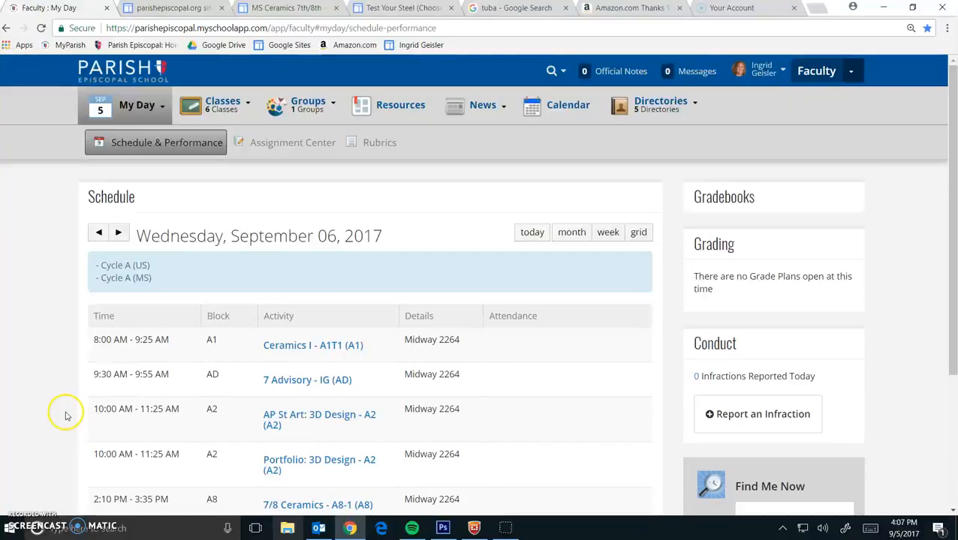
pyautogui.moveTo(23, 333)
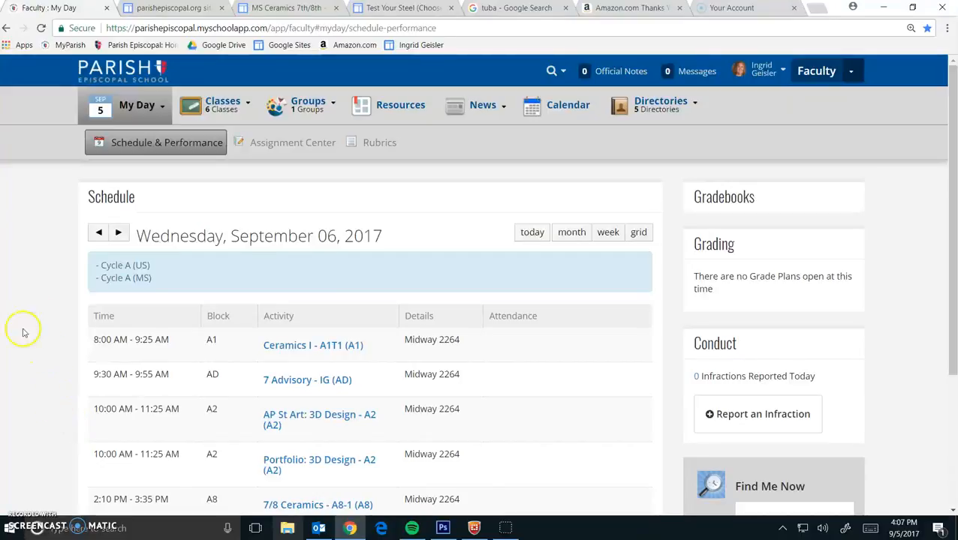
# Open the Ceramics I - A1T1 (A1) class bulletin board from today's schedule
pyautogui.click(138, 105)
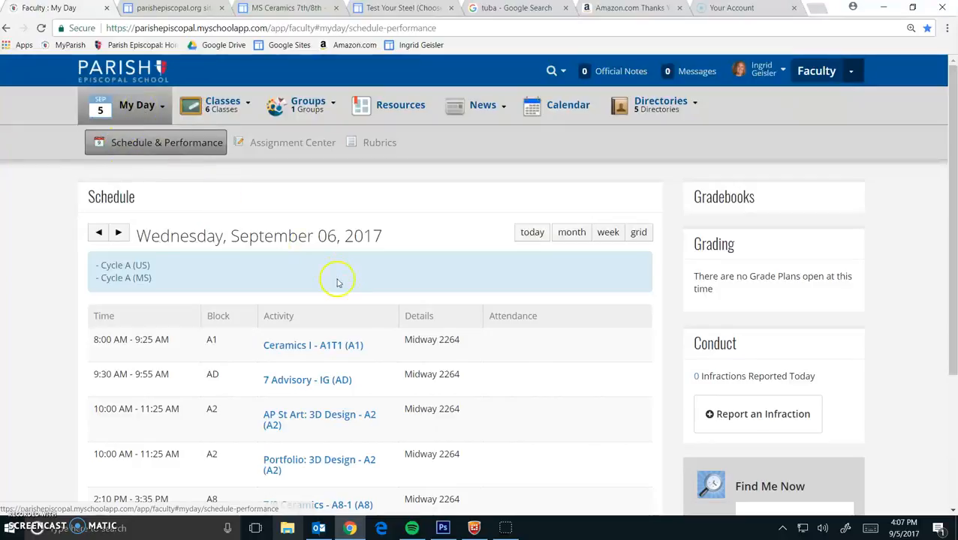
pyautogui.click(313, 345)
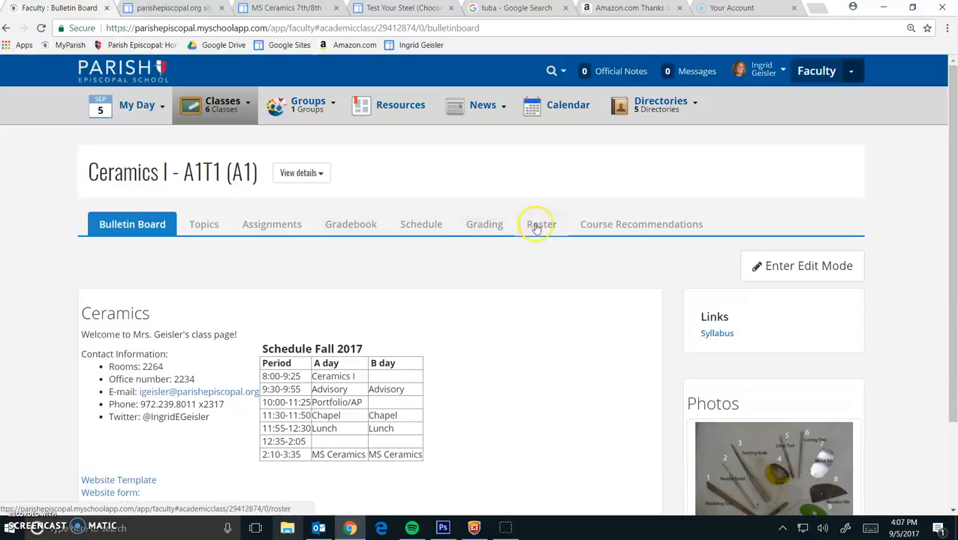
# From the Ceramics roster, open View profile for the student flagged with a medical alert
pyautogui.click(540, 225)
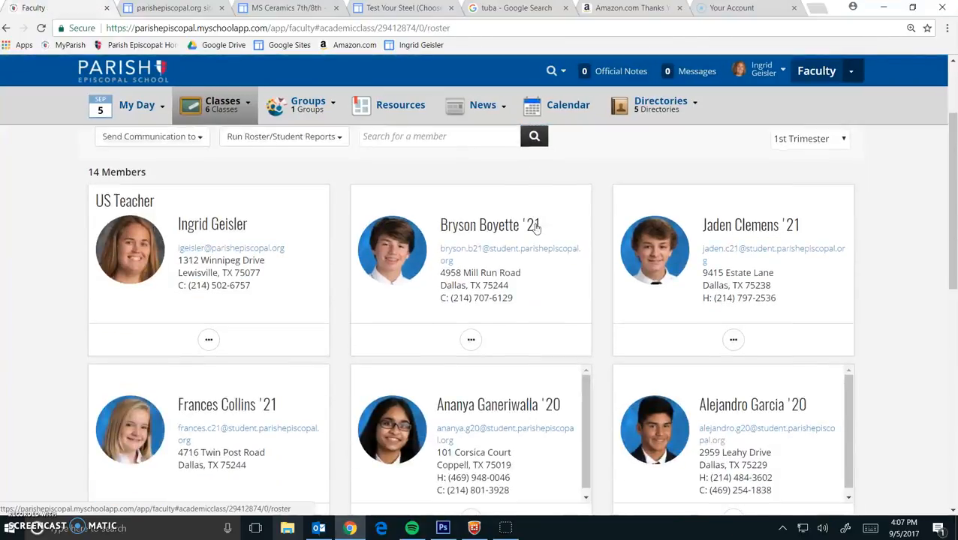
pyautogui.scroll(-3)
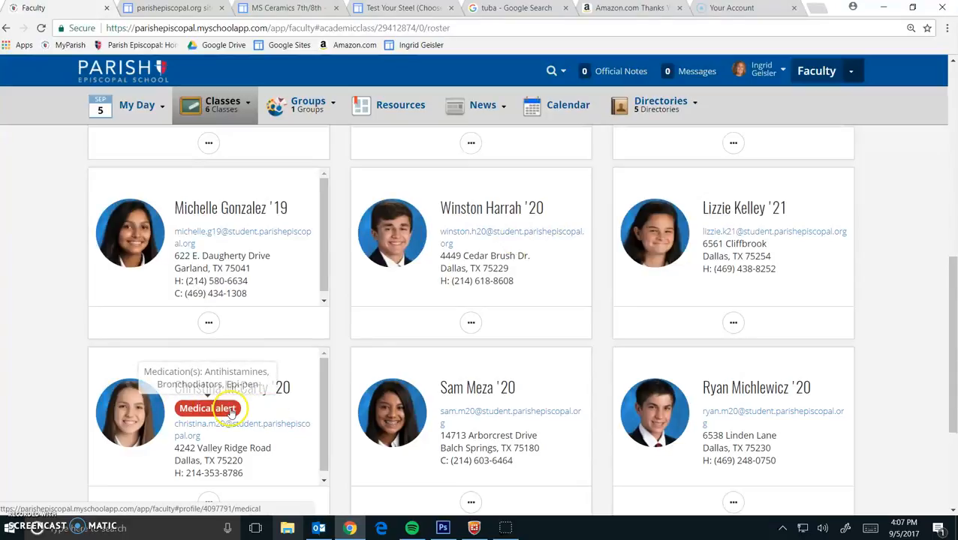
pyautogui.scroll(-3)
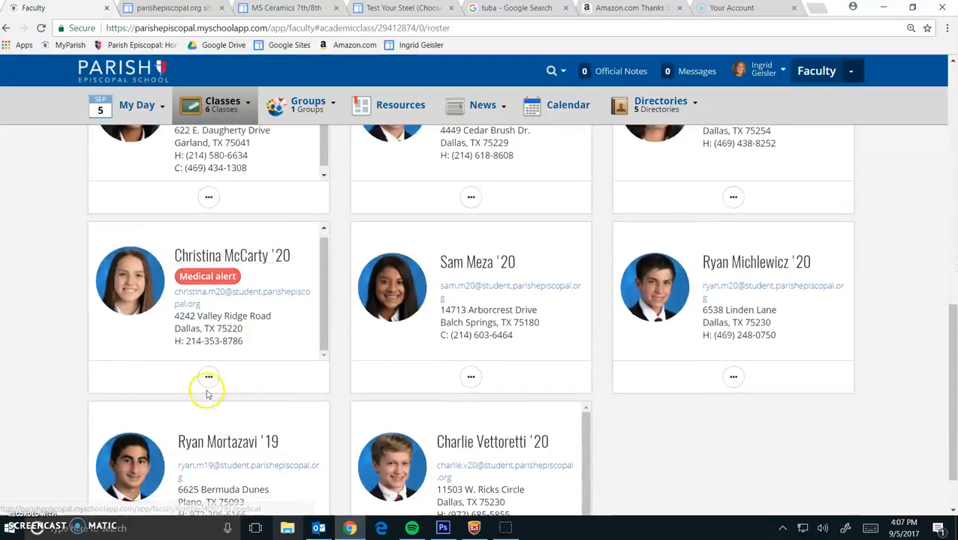
pyautogui.click(209, 377)
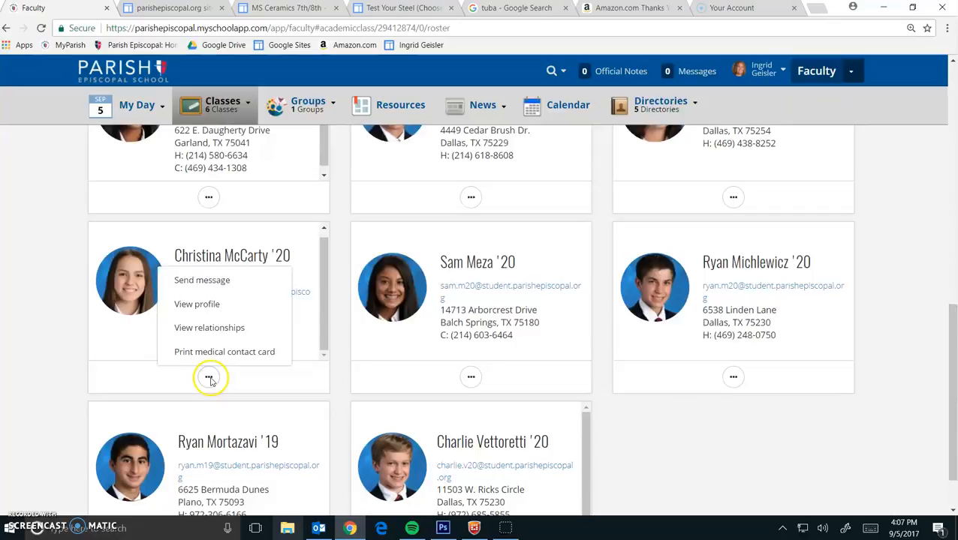
pyautogui.moveTo(196, 304)
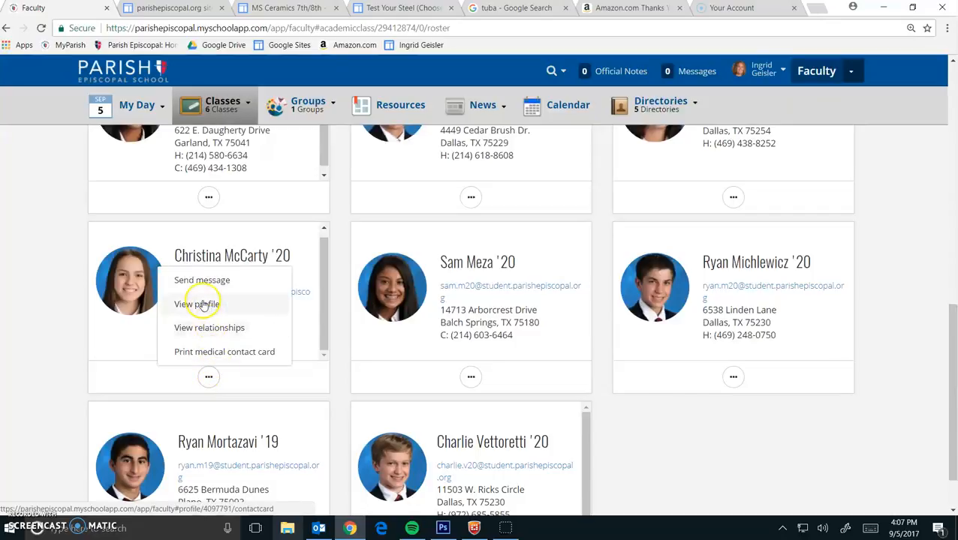
pyautogui.click(199, 304)
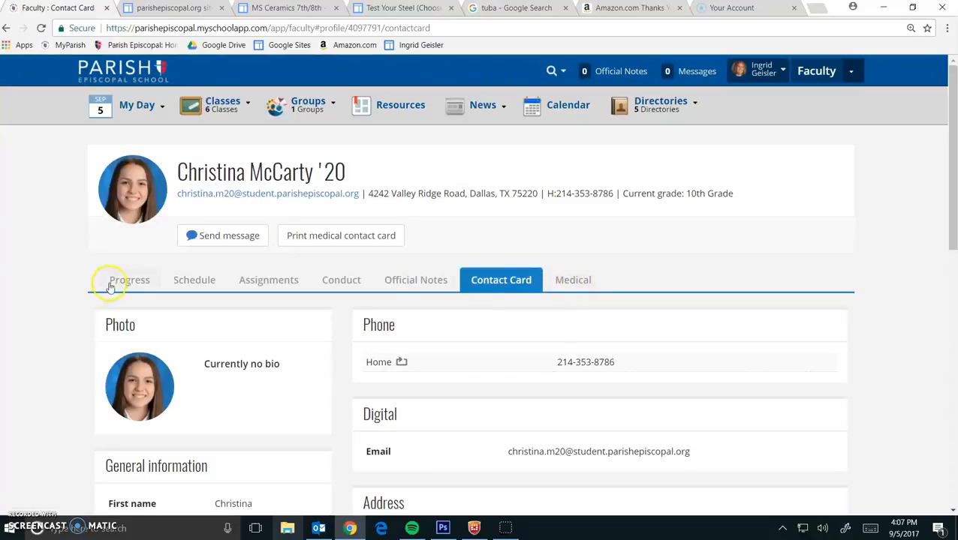
# Show the student's Medical tab and page through both pages of allergies and conditions
pyautogui.click(573, 280)
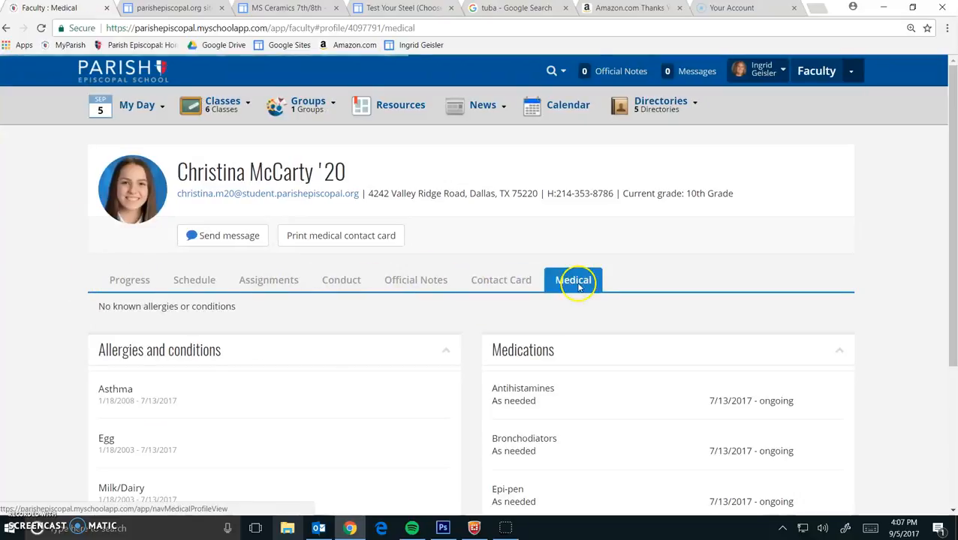
pyautogui.scroll(-3)
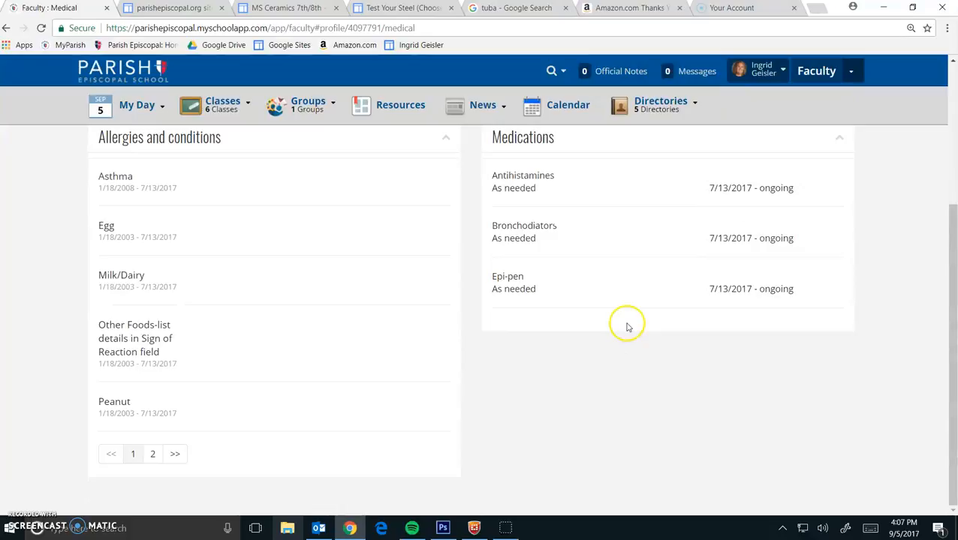
pyautogui.moveTo(520, 203)
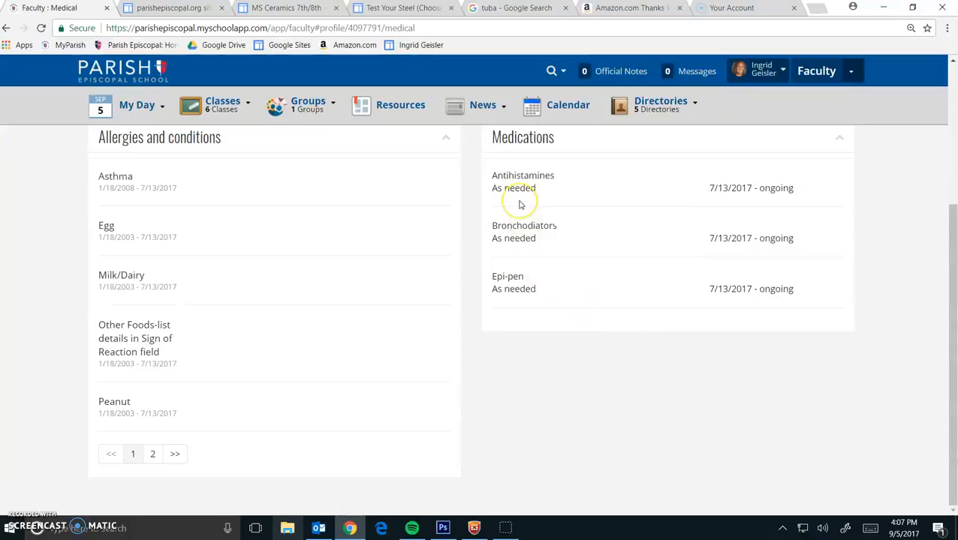
pyautogui.scroll(3)
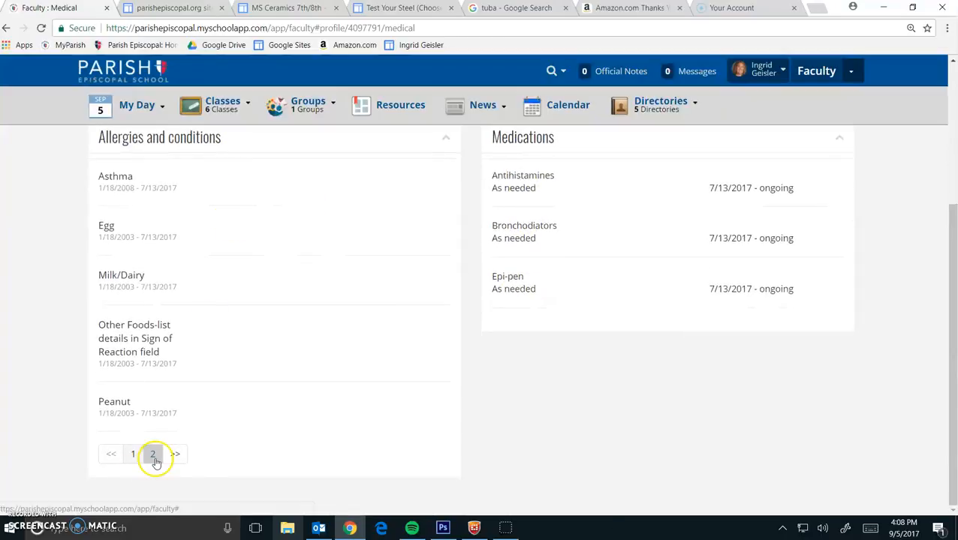
pyautogui.click(152, 454)
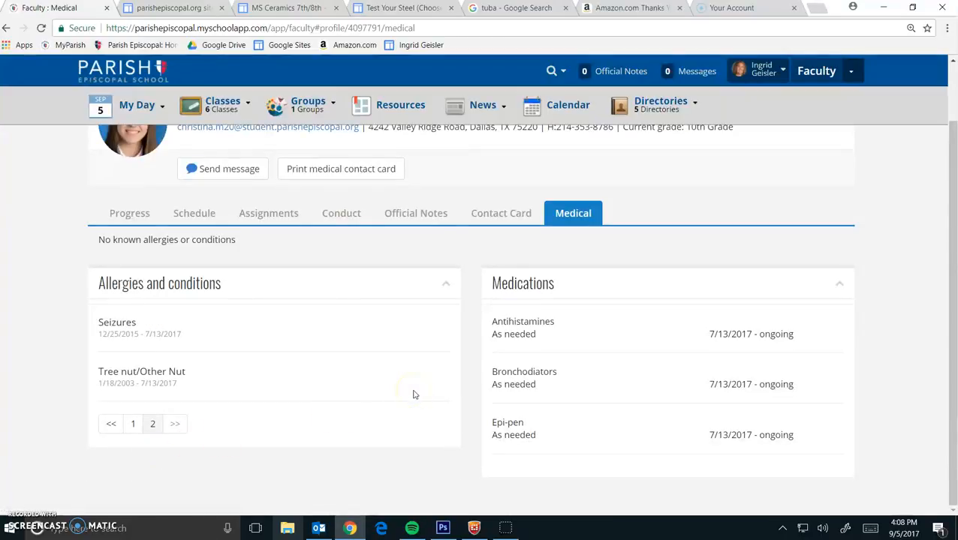
pyautogui.moveTo(229, 410)
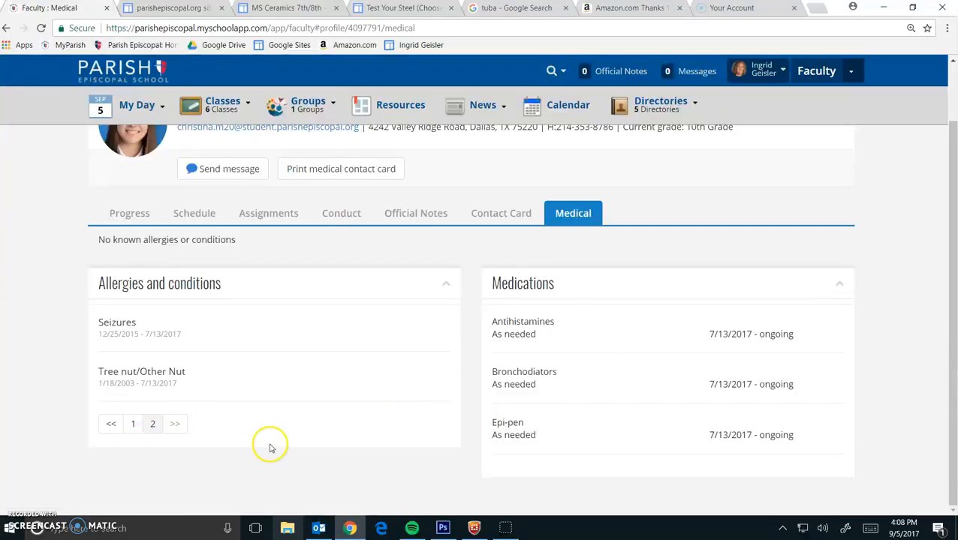
pyautogui.moveTo(253, 449)
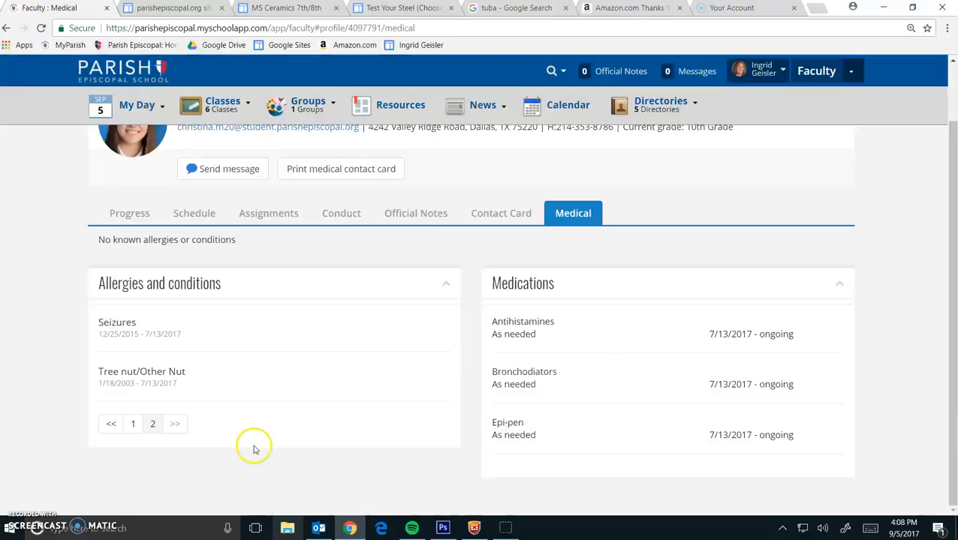
pyautogui.moveTo(184, 421)
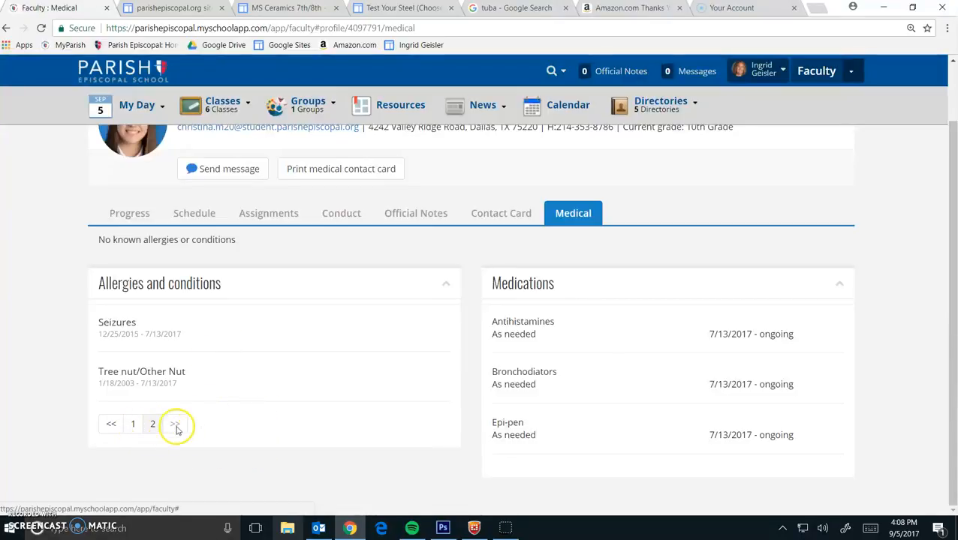
pyautogui.click(175, 424)
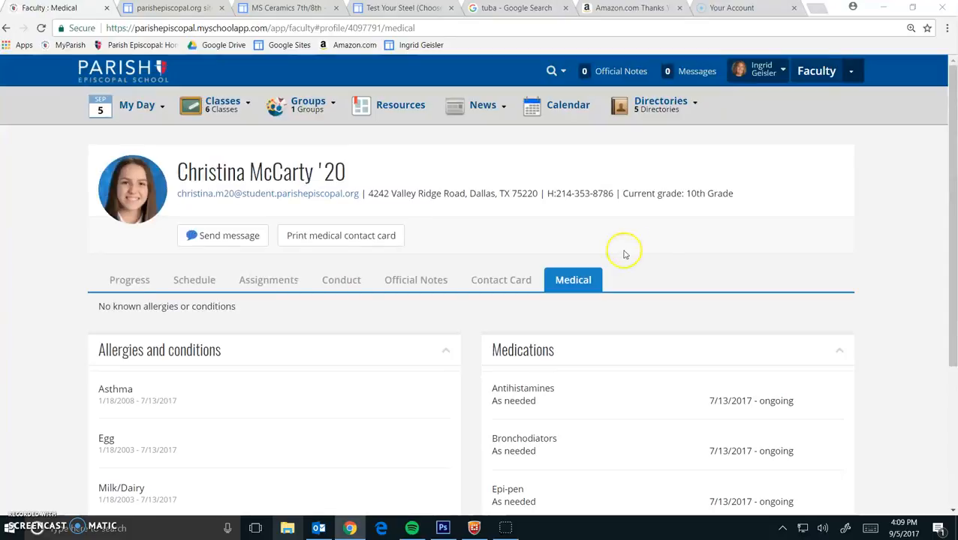
pyautogui.moveTo(518, 166)
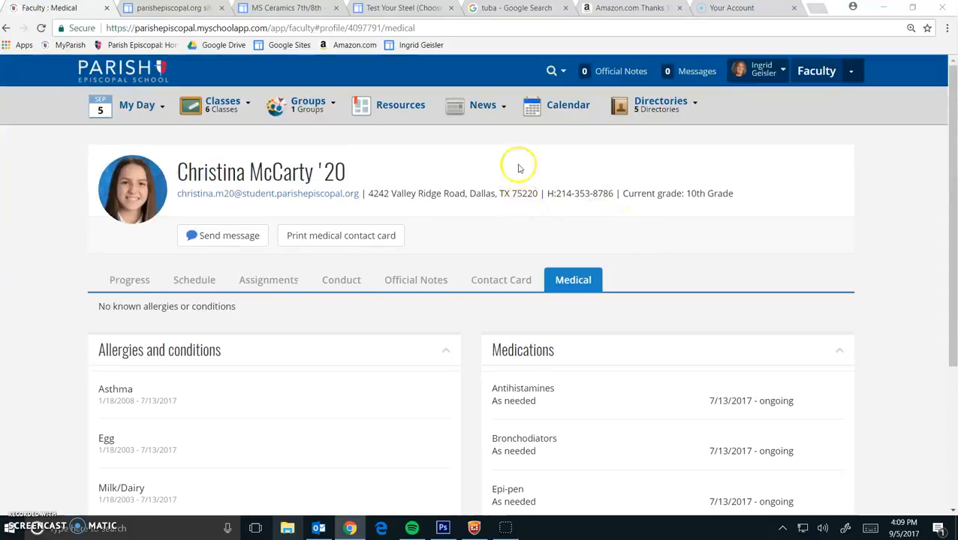
# Search the Students directory for 'will' and open Options for the first result
pyautogui.click(661, 105)
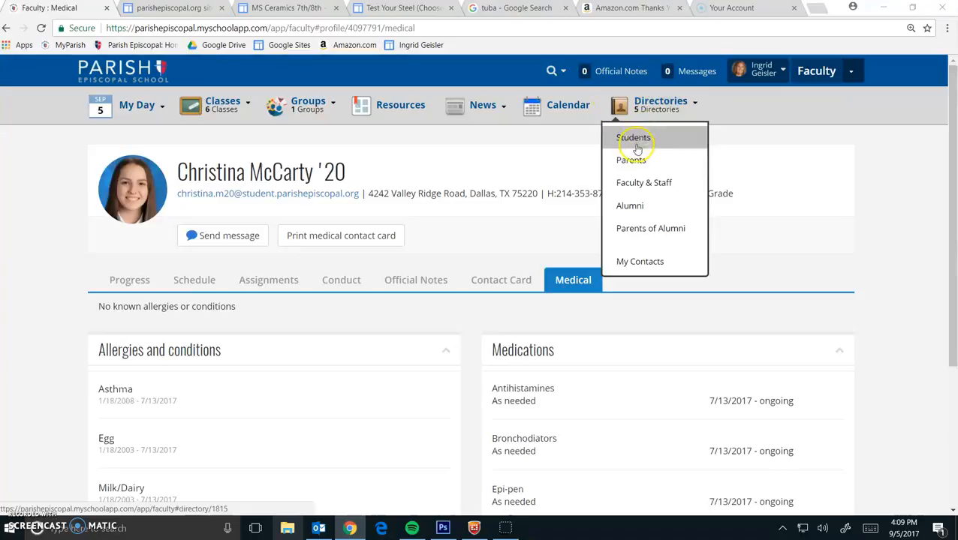
pyautogui.click(634, 137)
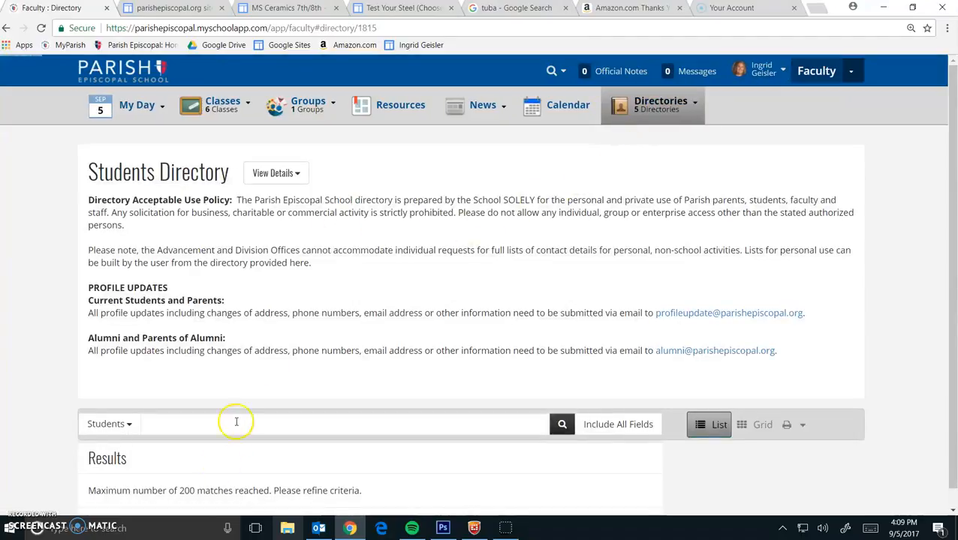
pyautogui.write('w')
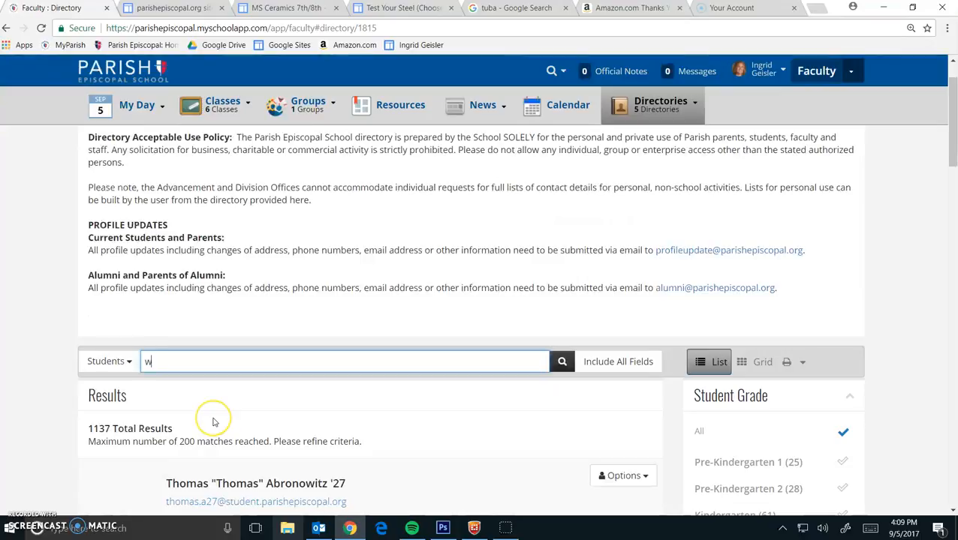
pyautogui.write('ill')
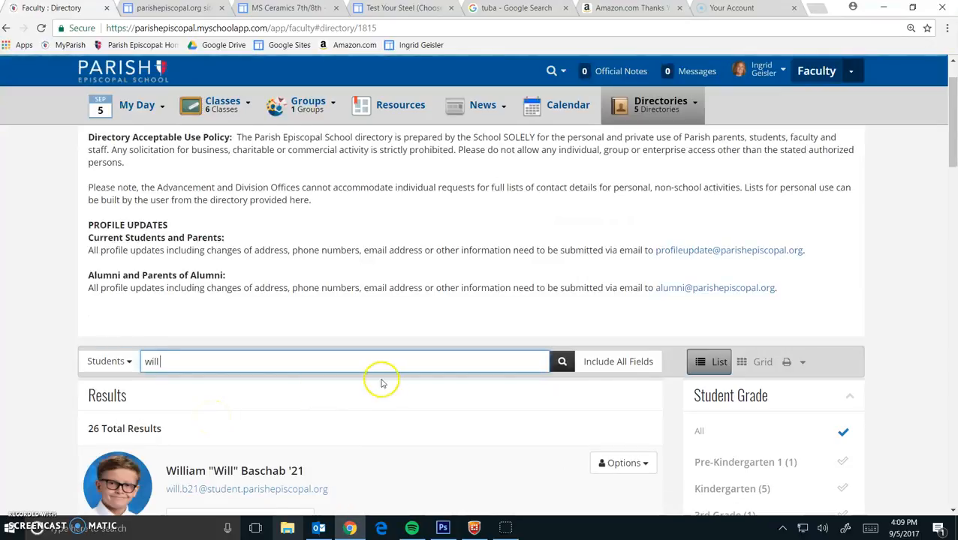
pyautogui.scroll(-3)
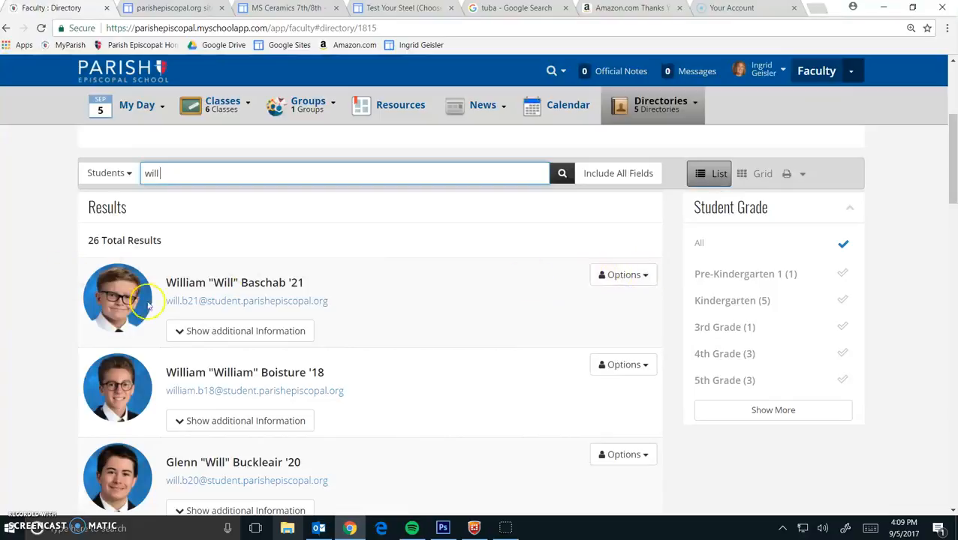
pyautogui.click(623, 274)
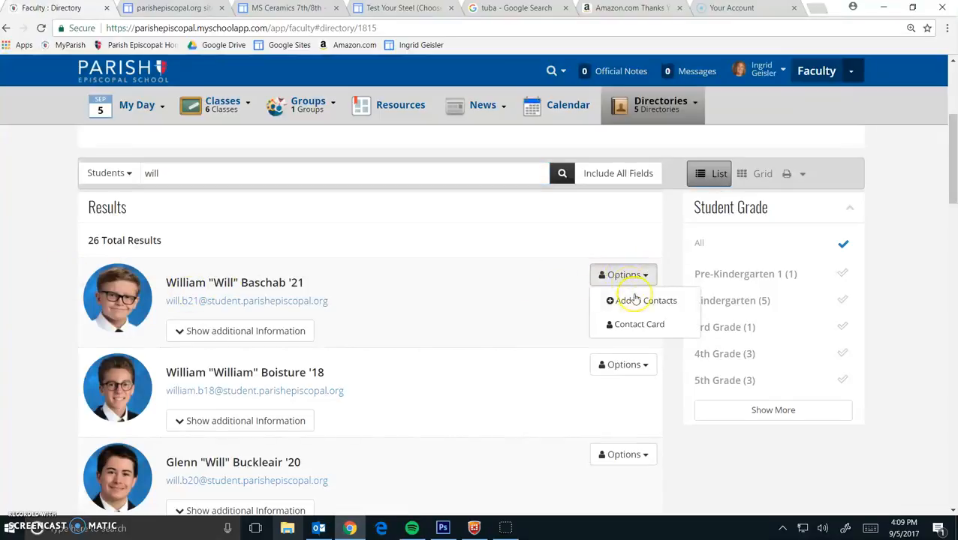
# Open the first matching student's contact card and review their Medical tab allergies
pyautogui.click(639, 324)
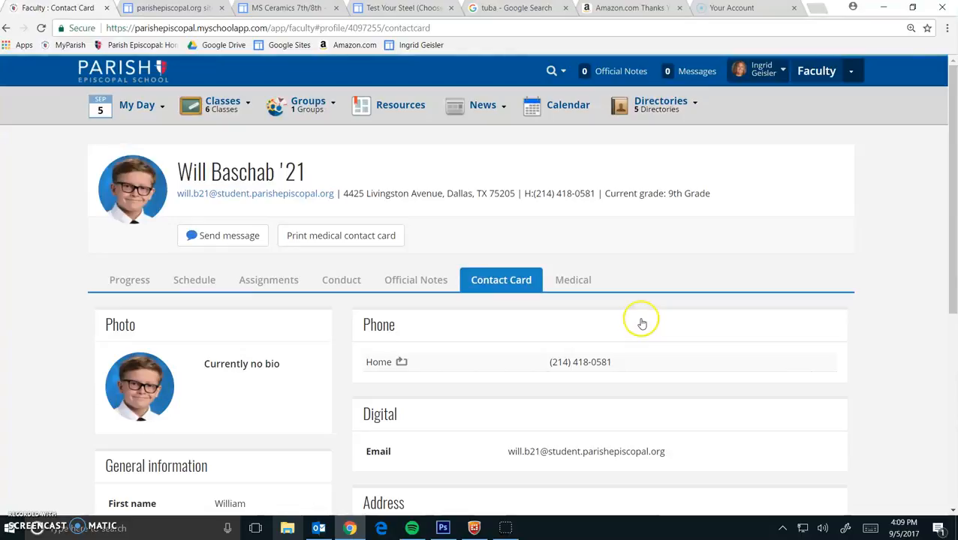
pyautogui.scroll(-3)
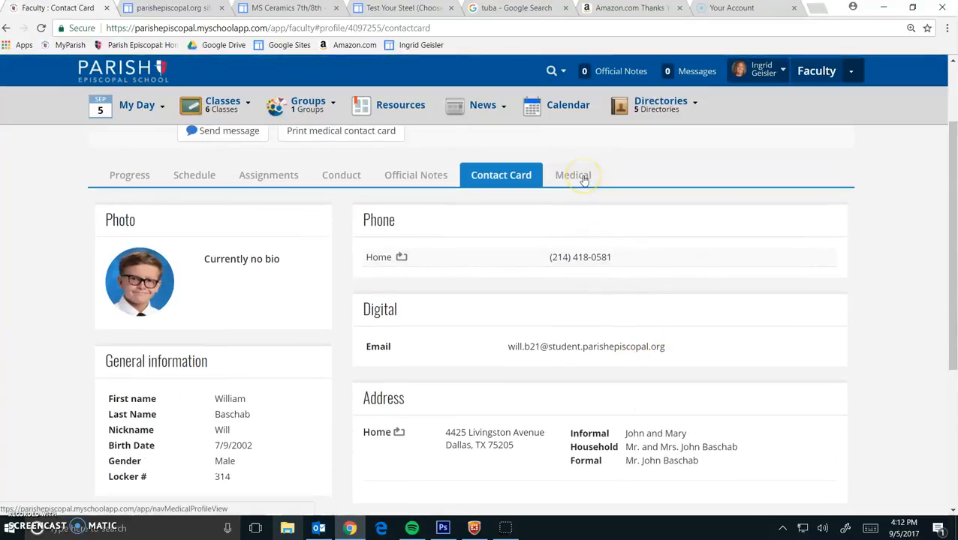
pyautogui.click(573, 175)
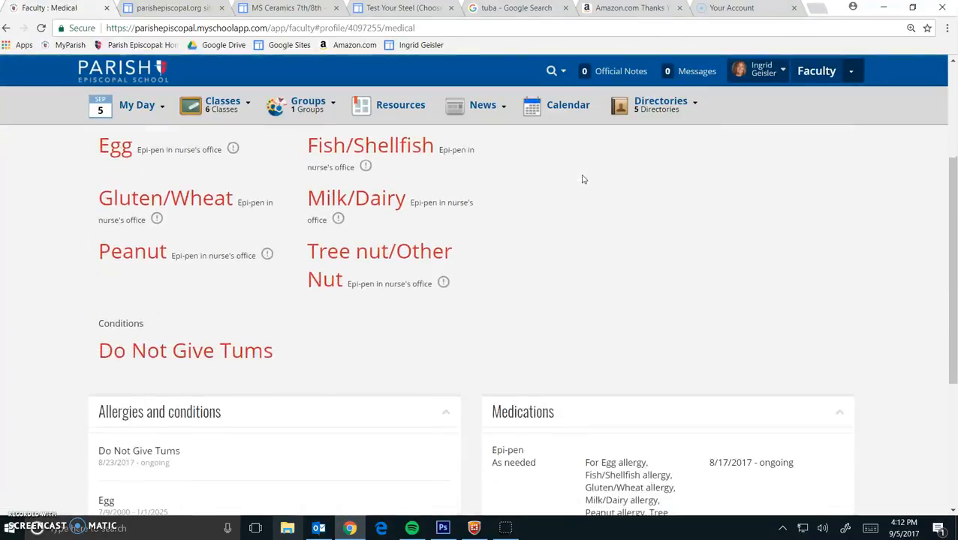
pyautogui.scroll(-3)
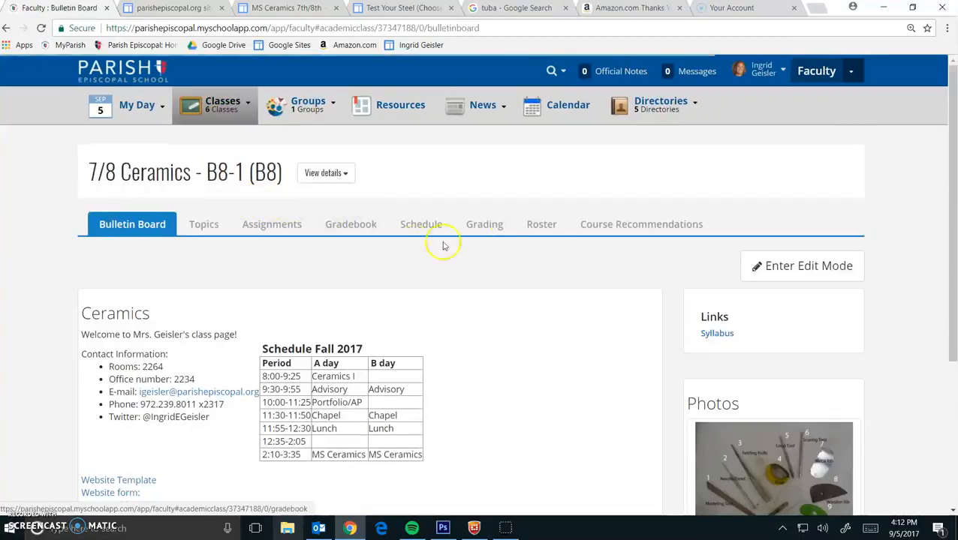
# Open a classmate's profile from the roster and show their six food allergies
pyautogui.click(541, 223)
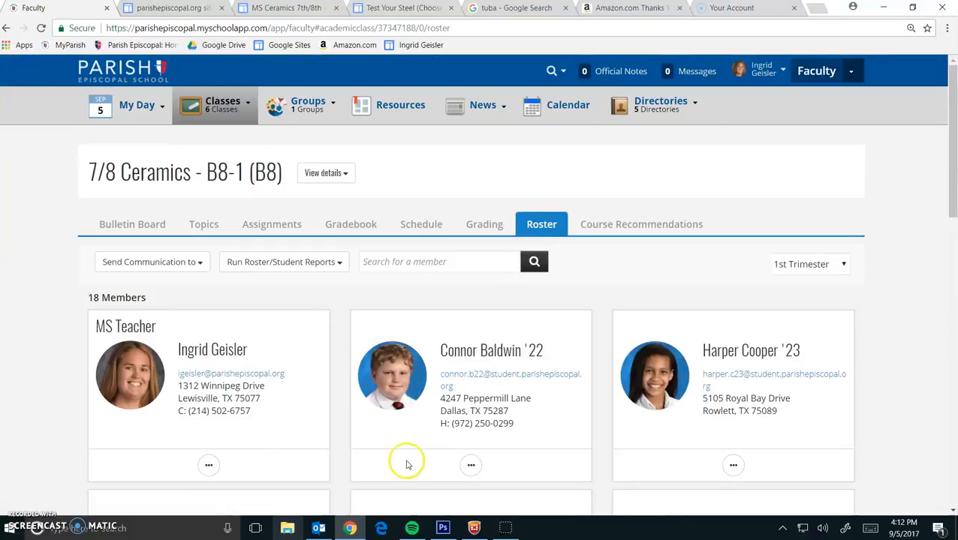
pyautogui.click(470, 464)
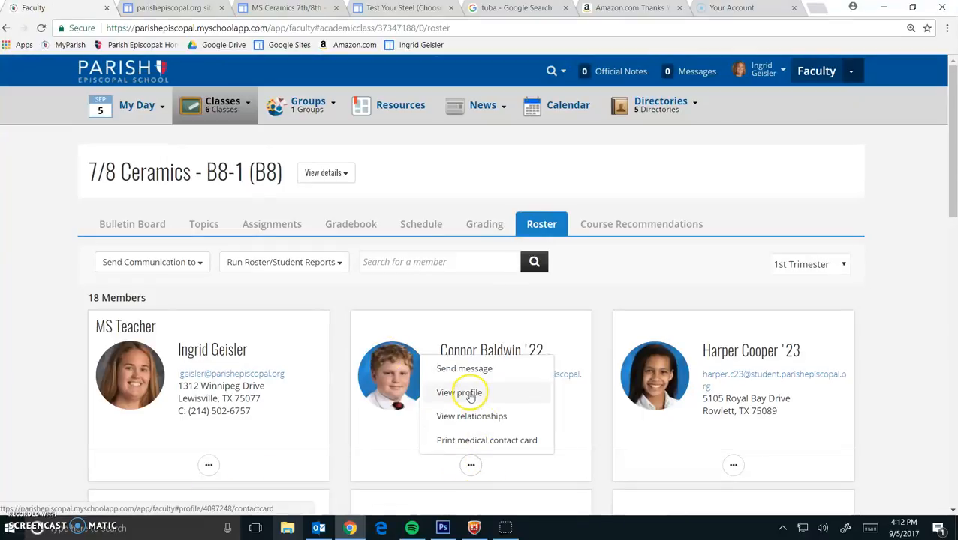
pyautogui.click(458, 392)
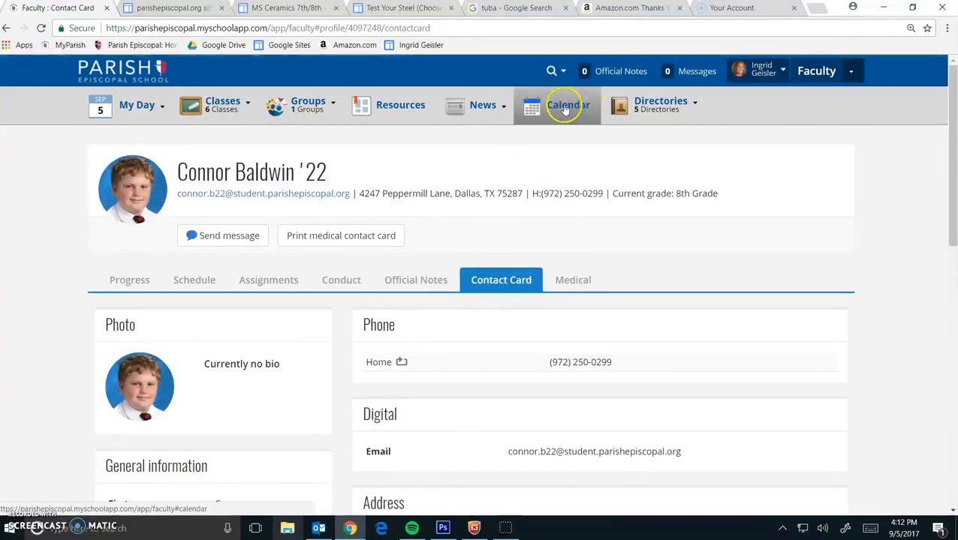
pyautogui.click(660, 105)
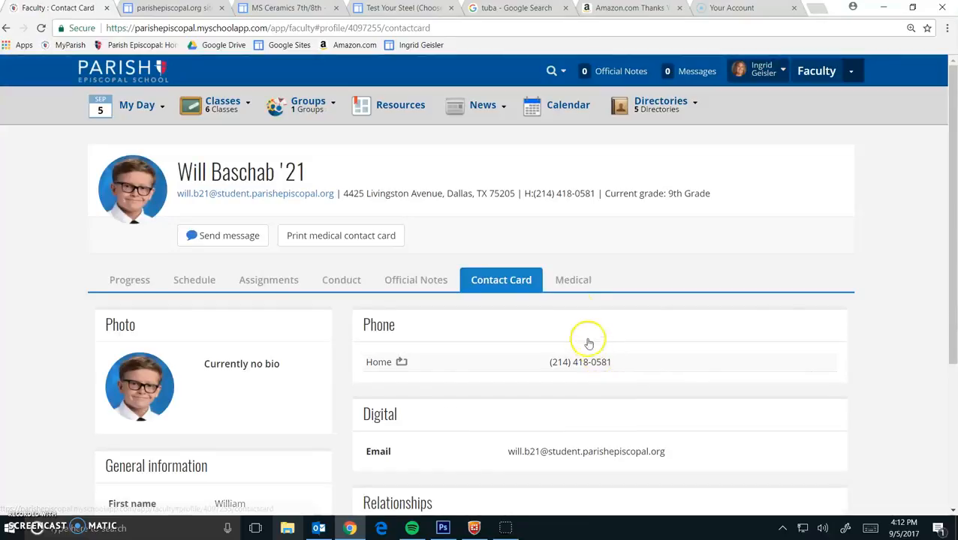
pyautogui.click(573, 280)
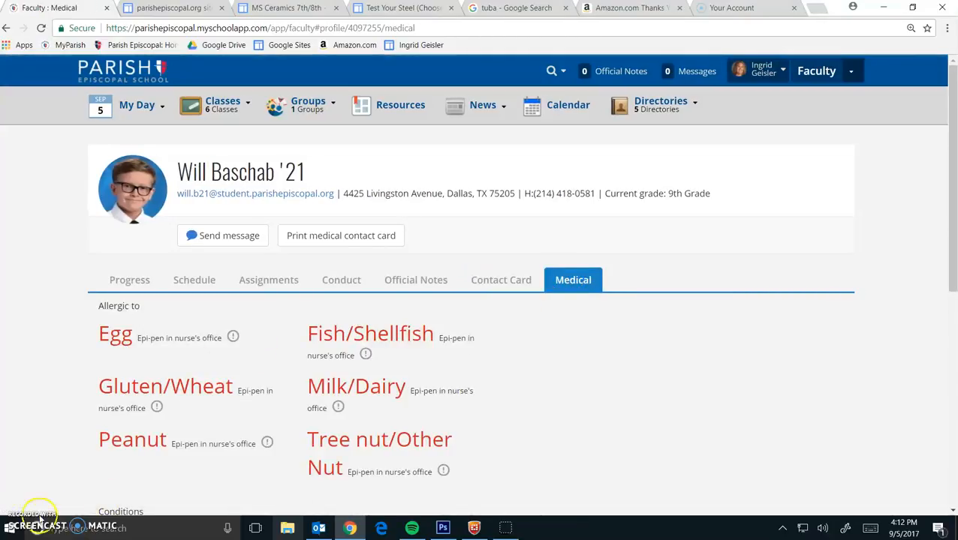